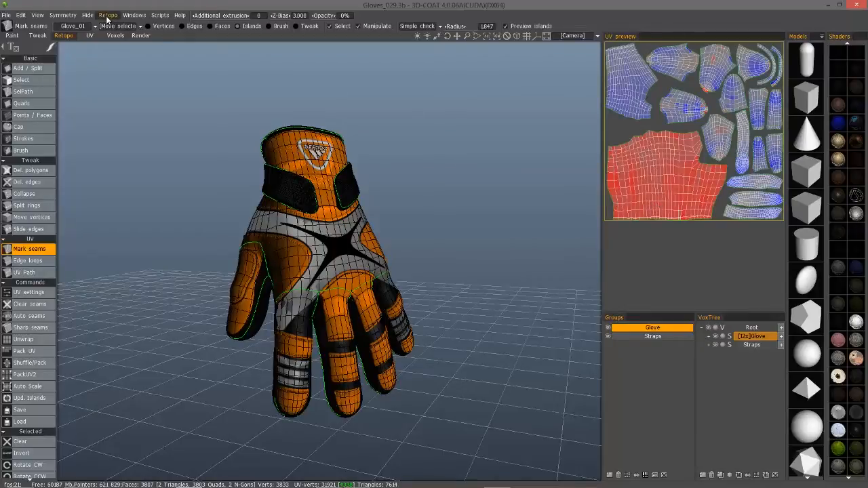
# Bake the retopo glove into the paint room via Bake > Merge patch (microverts).
pyautogui.click(109, 15)
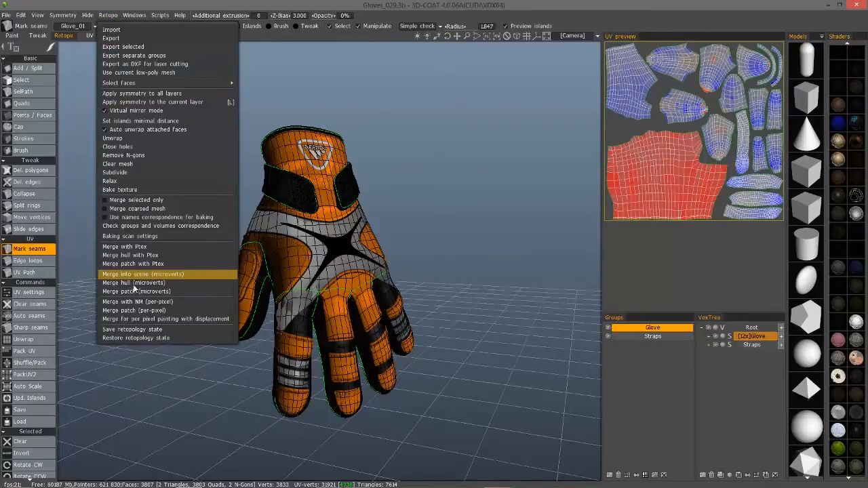
pyautogui.moveTo(135, 290)
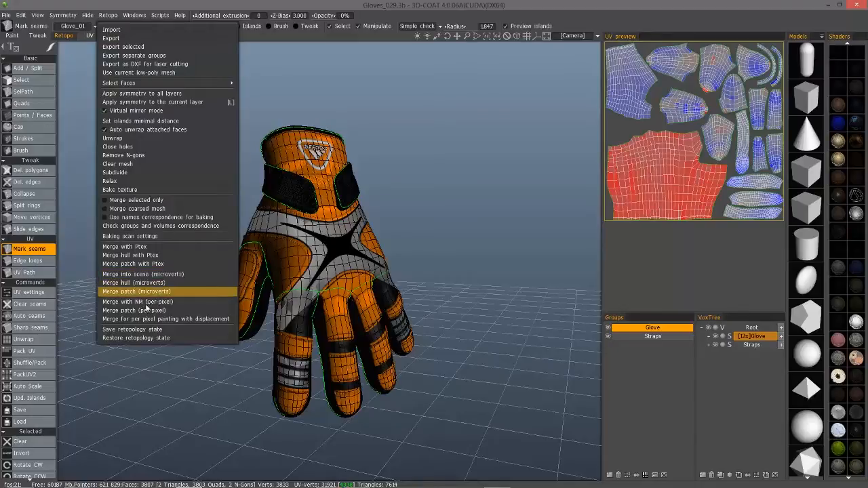
pyautogui.click(136, 291)
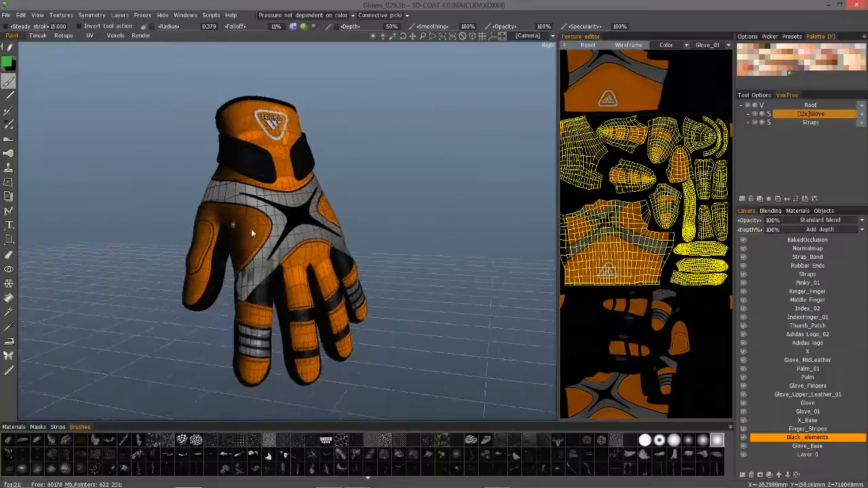
# Orbit the baked glove to inspect its sides and dark underside.
pyautogui.moveTo(251, 233); pyautogui.dragTo(314, 293)
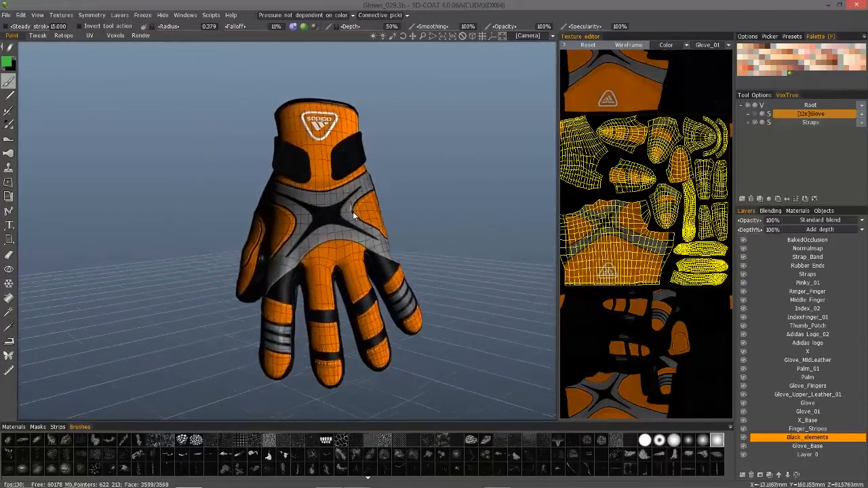
pyautogui.moveTo(353, 217); pyautogui.dragTo(373, 319)
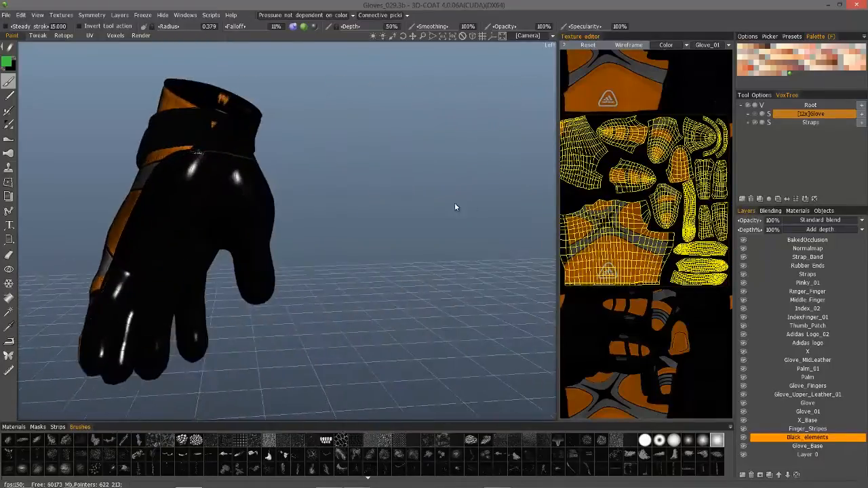
pyautogui.moveTo(454, 206); pyautogui.dragTo(190, 156)
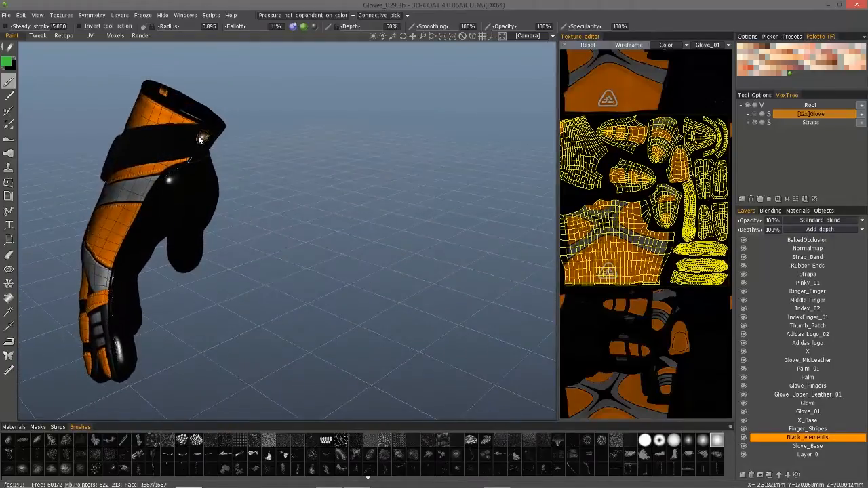
pyautogui.moveTo(200, 138); pyautogui.dragTo(143, 206)
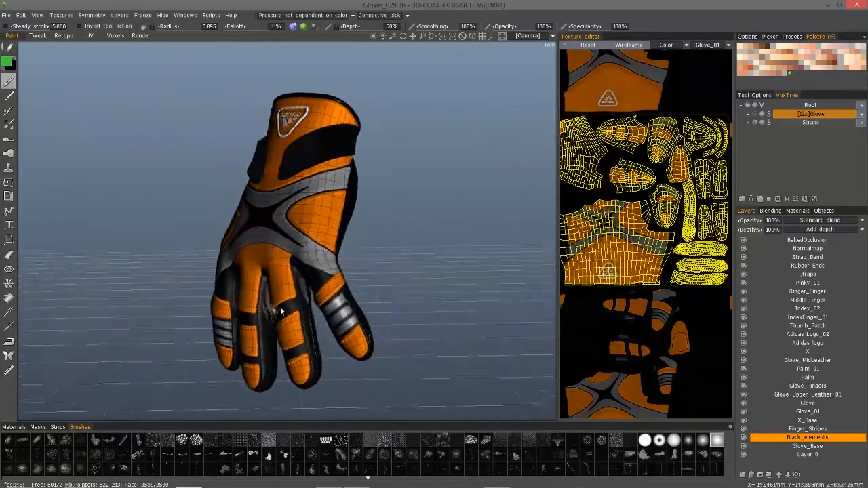
pyautogui.moveTo(282, 312); pyautogui.dragTo(193, 339)
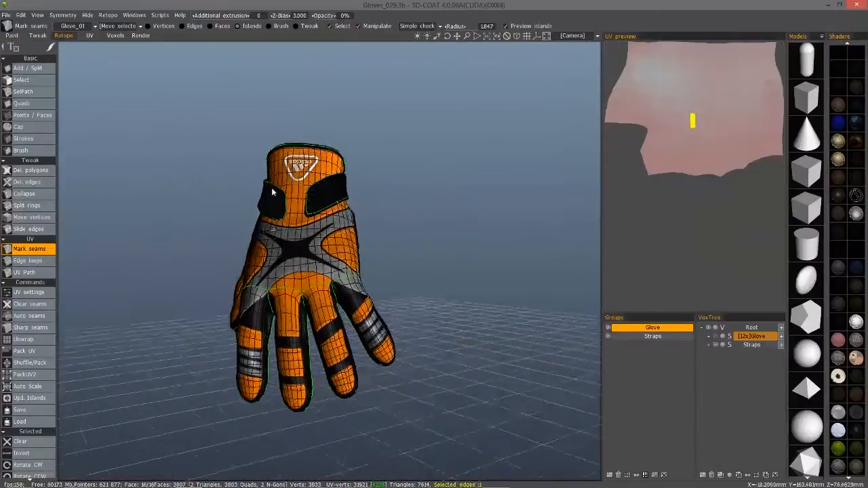
# Review the baking scan depth and finger influence spheres, confirm them, and rerun the bake.
pyautogui.click(109, 13)
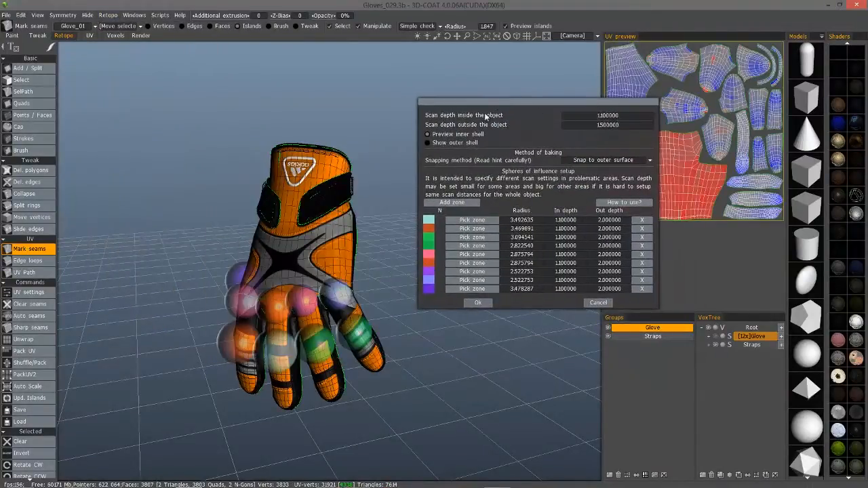
pyautogui.click(427, 142)
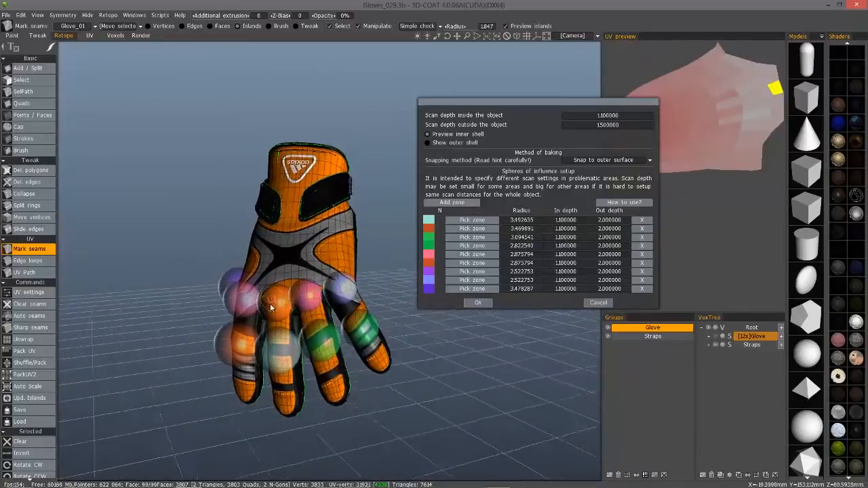
pyautogui.moveTo(271, 305); pyautogui.dragTo(342, 287)
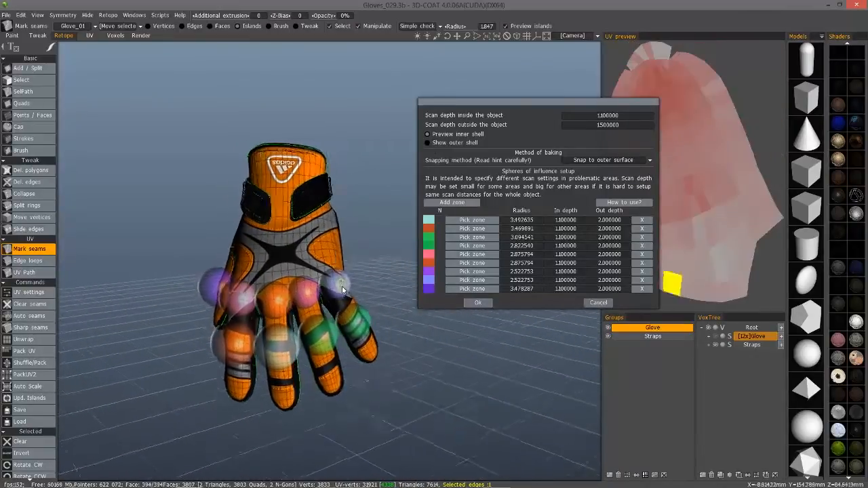
pyautogui.click(477, 302)
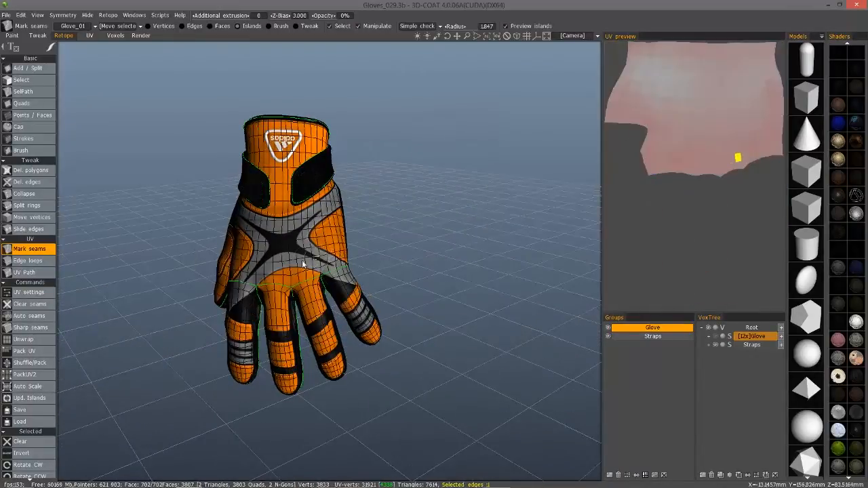
pyautogui.click(11, 35)
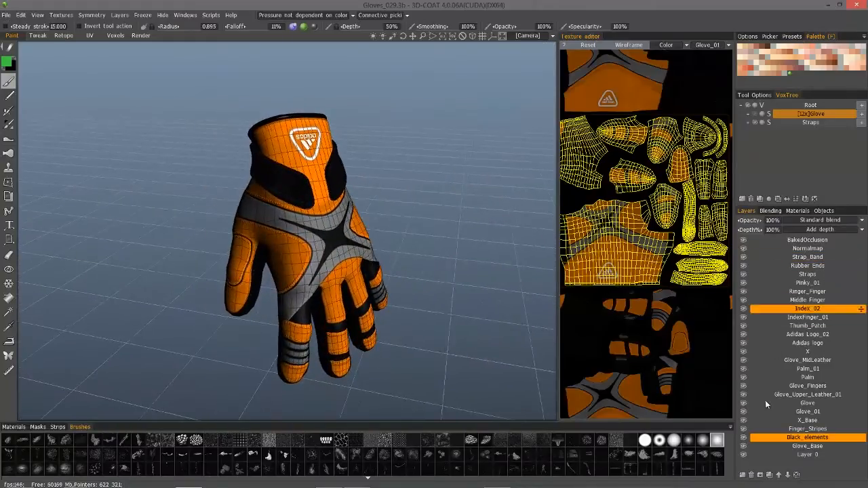
# Delete the Glove and Glove_Straps paint objects from the Objects list, leaving the scene empty.
pyautogui.click(807, 412)
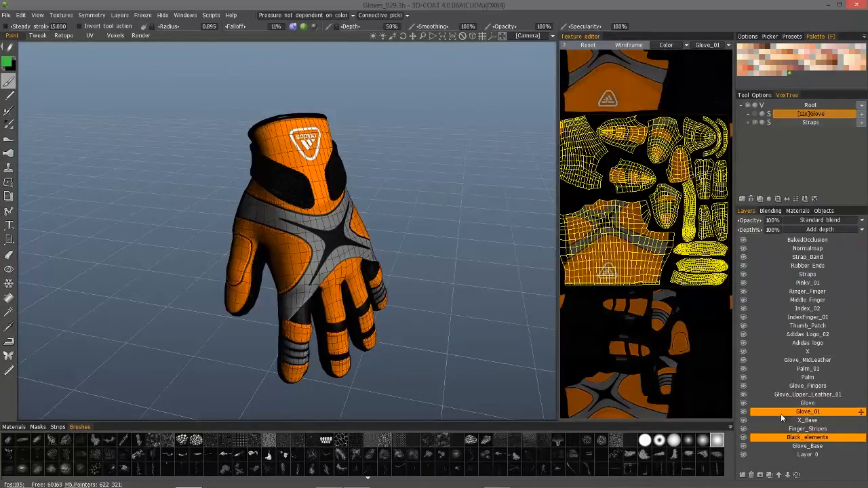
pyautogui.click(806, 428)
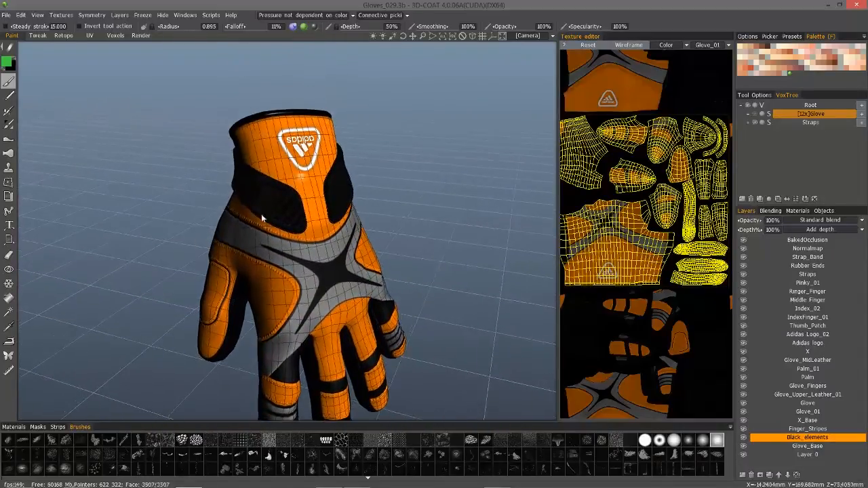
pyautogui.click(822, 211)
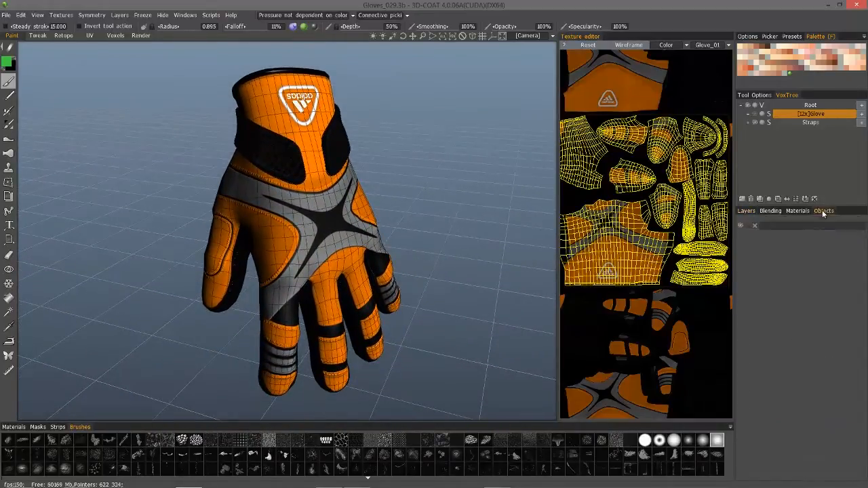
pyautogui.click(823, 211)
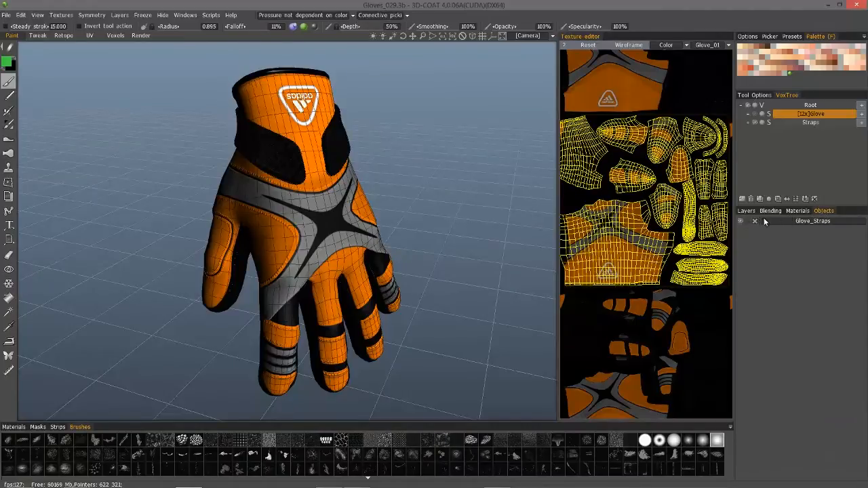
pyautogui.moveTo(228, 248)
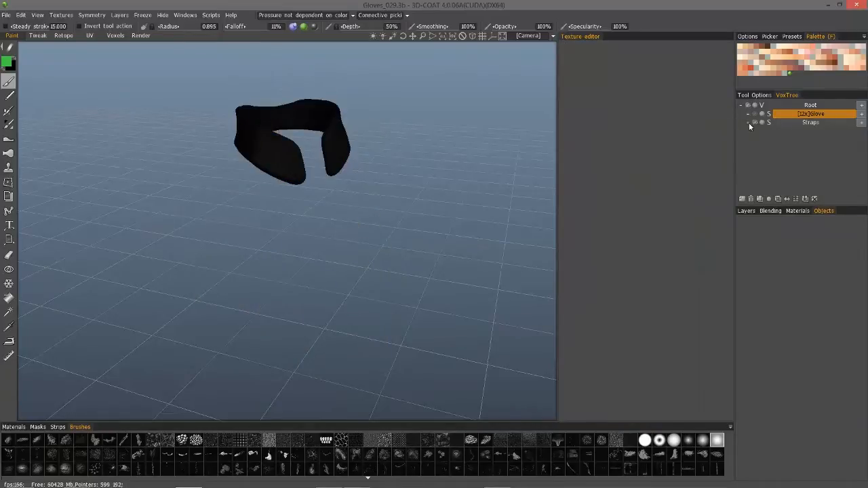
pyautogui.click(746, 210)
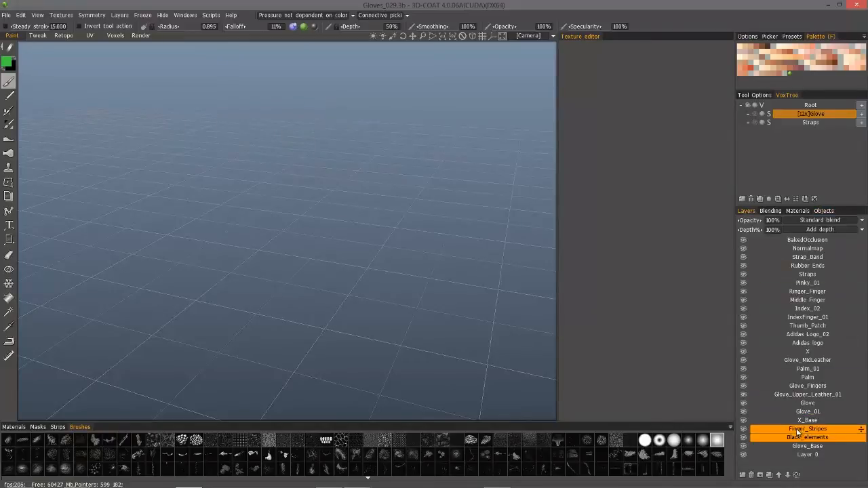
# Select Thumb_Patch, BakedOcclusion and Glove_01 layers until the textured orange glove displays.
pyautogui.click(807, 325)
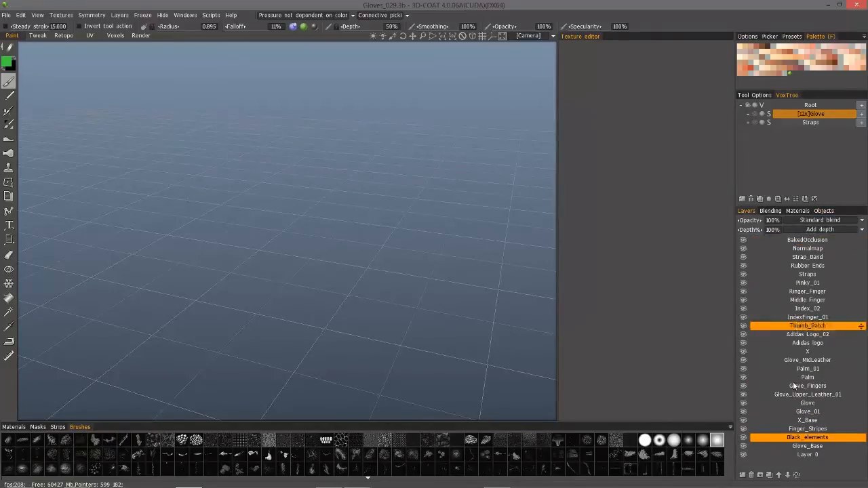
pyautogui.click(806, 240)
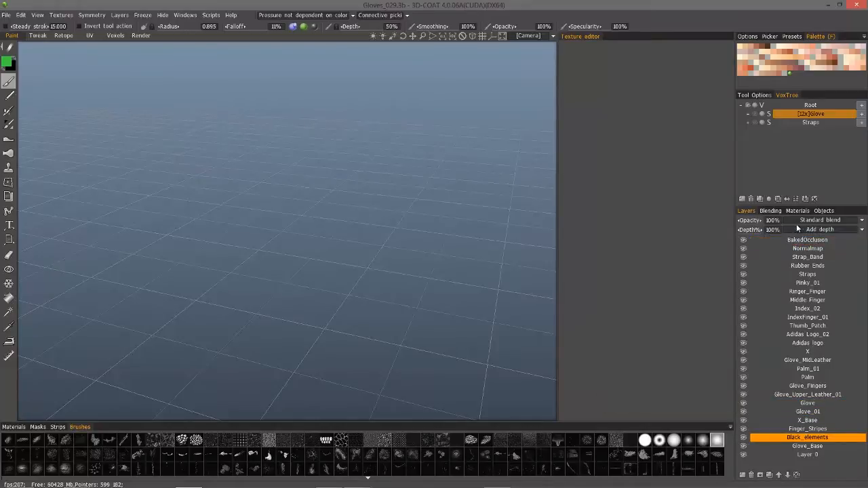
pyautogui.click(807, 248)
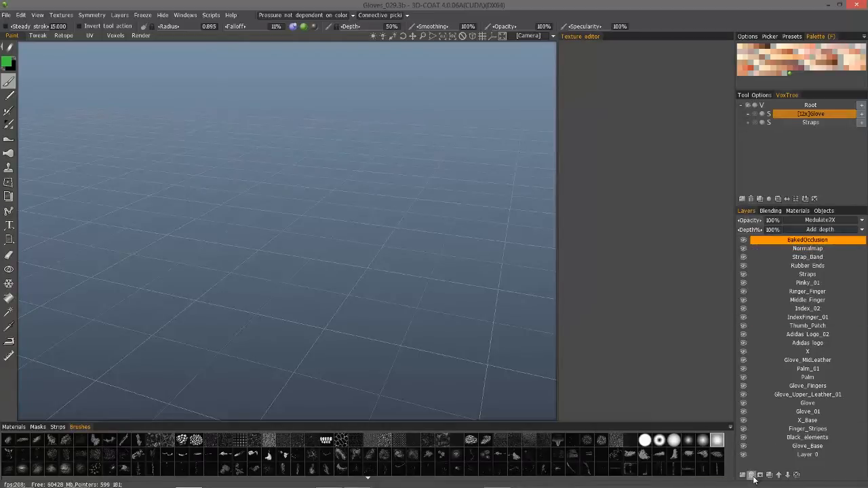
pyautogui.click(807, 412)
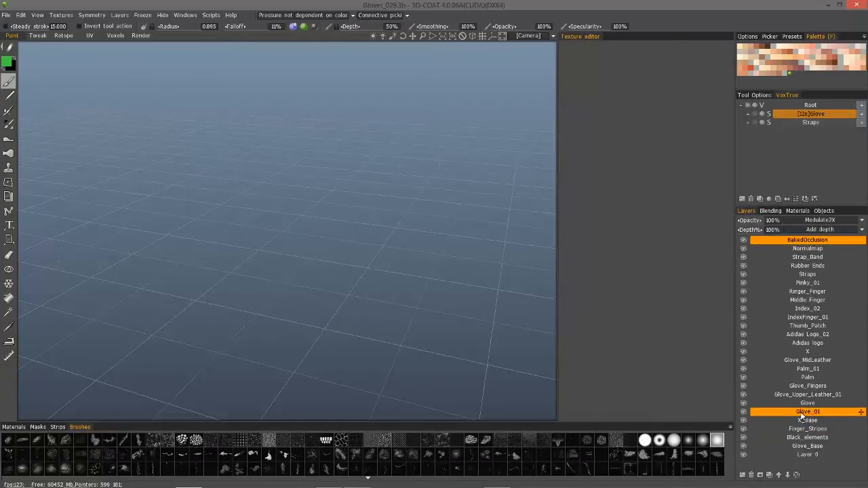
pyautogui.click(806, 239)
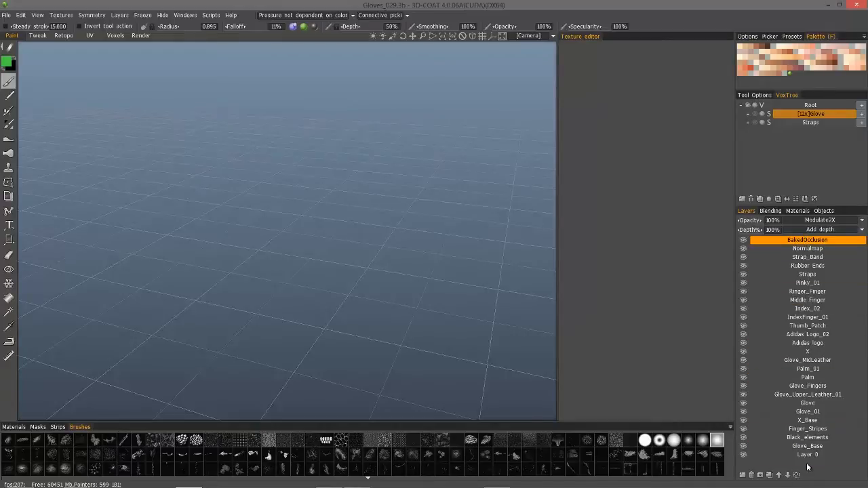
pyautogui.click(807, 454)
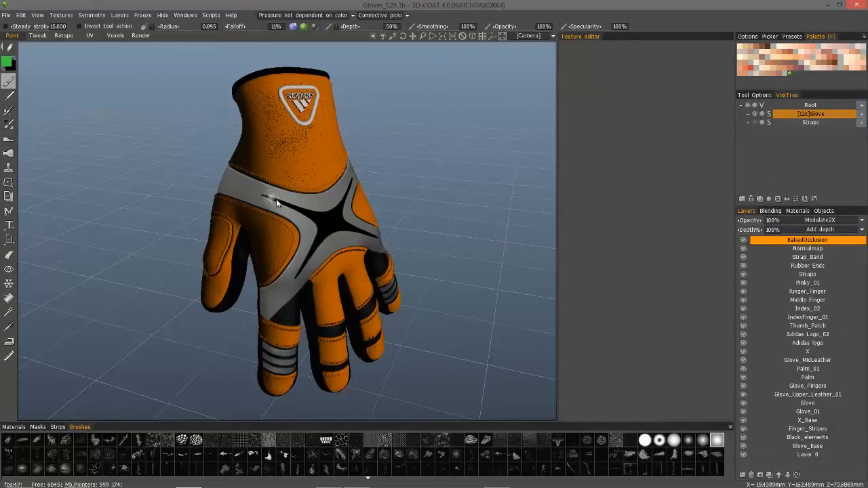
# Shift-select the baked layers from NormalMap down to Rubber Inds and delete them.
pyautogui.moveTo(276, 198); pyautogui.dragTo(328, 231)
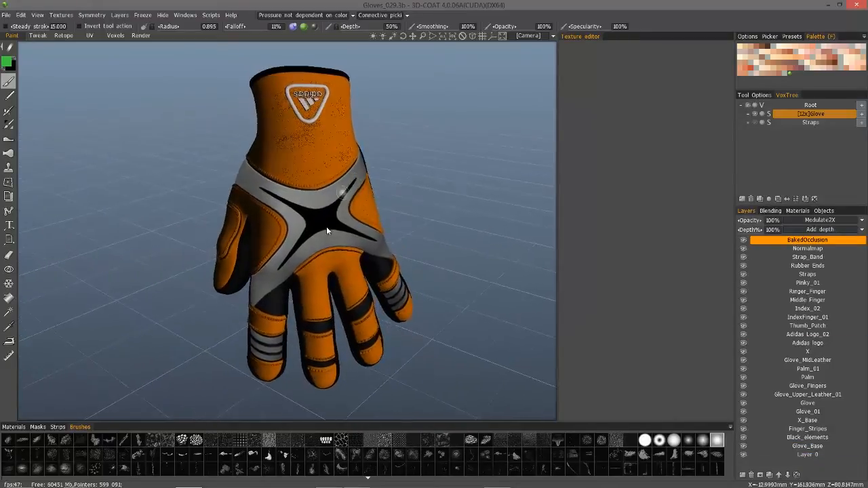
pyautogui.moveTo(325, 231); pyautogui.dragTo(274, 359)
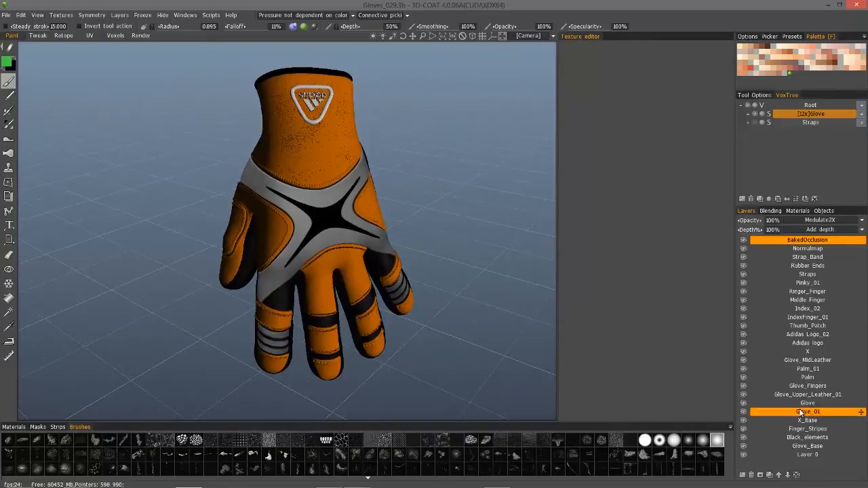
pyautogui.click(807, 248)
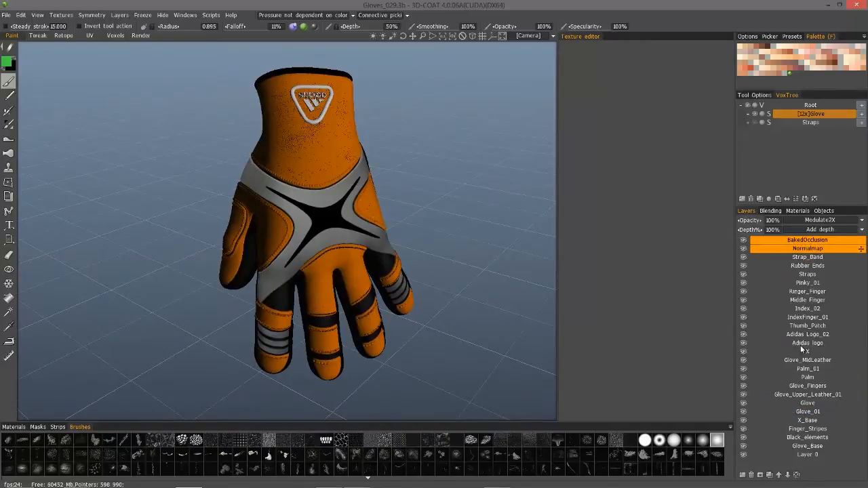
pyautogui.click(806, 264)
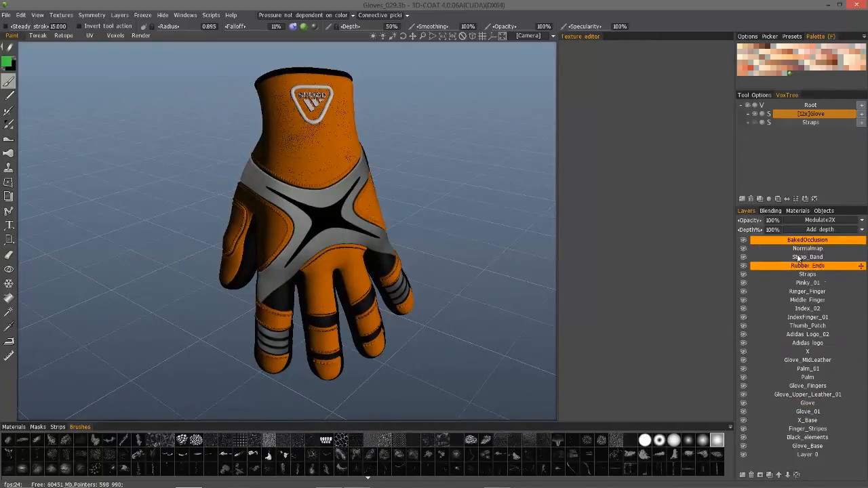
pyautogui.click(807, 248)
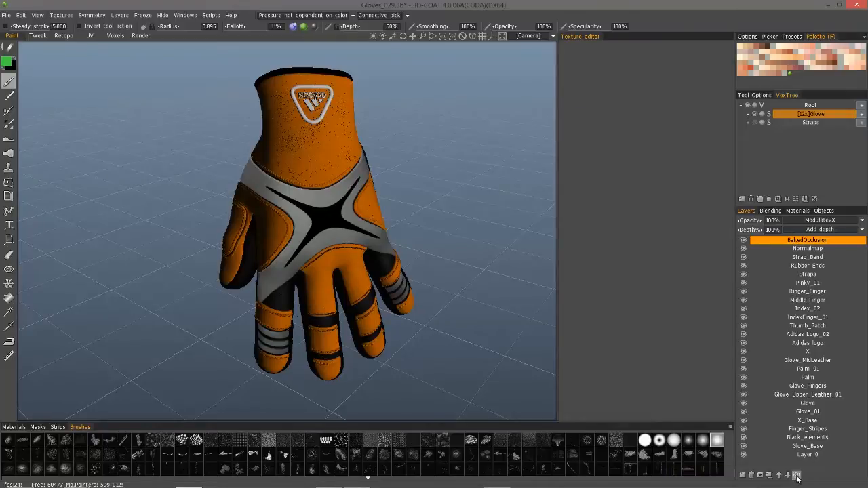
pyautogui.moveTo(798, 474)
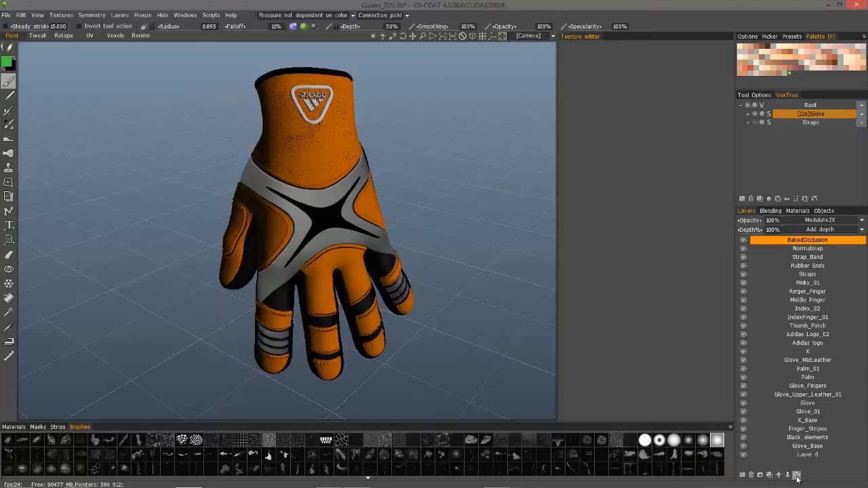
pyautogui.click(807, 248)
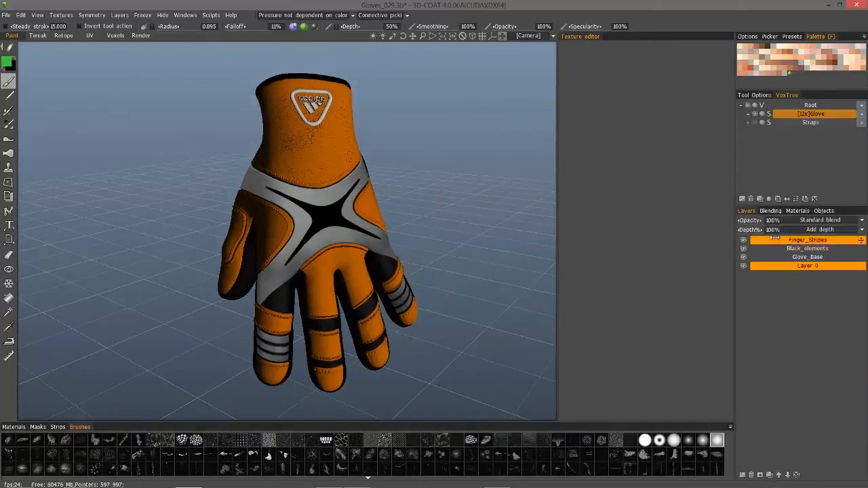
# Check the remaining Finger_Stripes, Glove_Base and Layer 0 layers and the Objects list, then return to the Retopo room.
pyautogui.moveTo(339, 237); pyautogui.dragTo(272, 204)
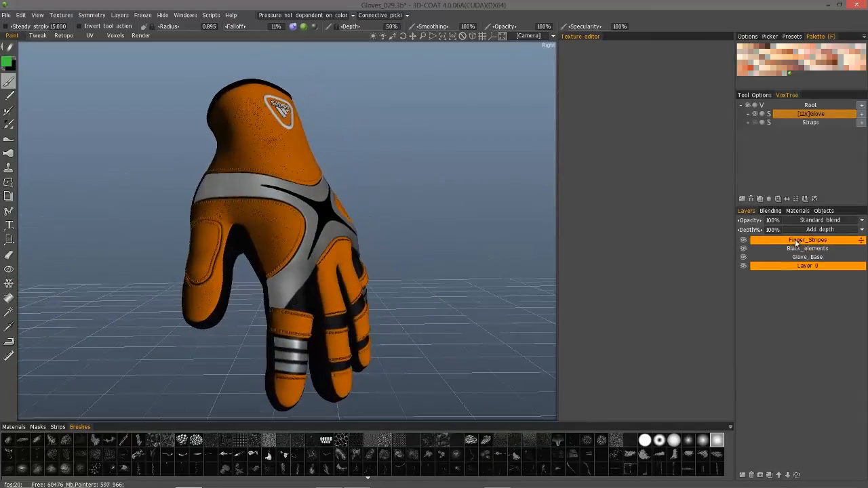
pyautogui.click(806, 257)
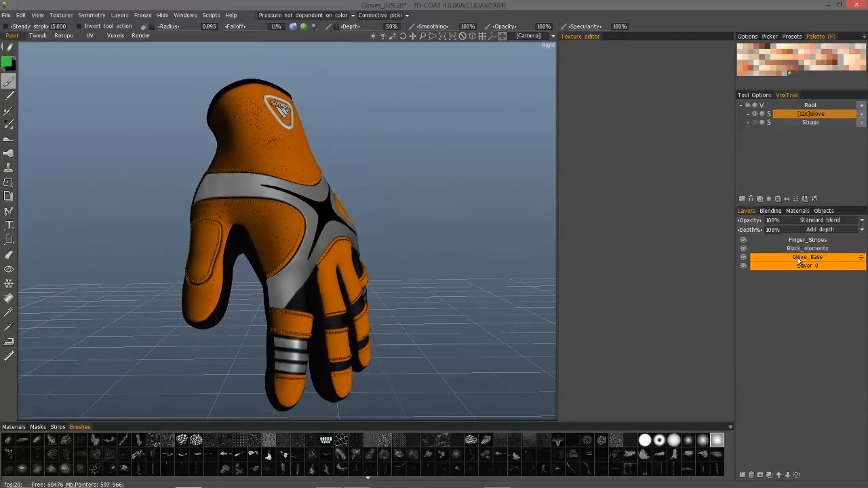
pyautogui.click(806, 264)
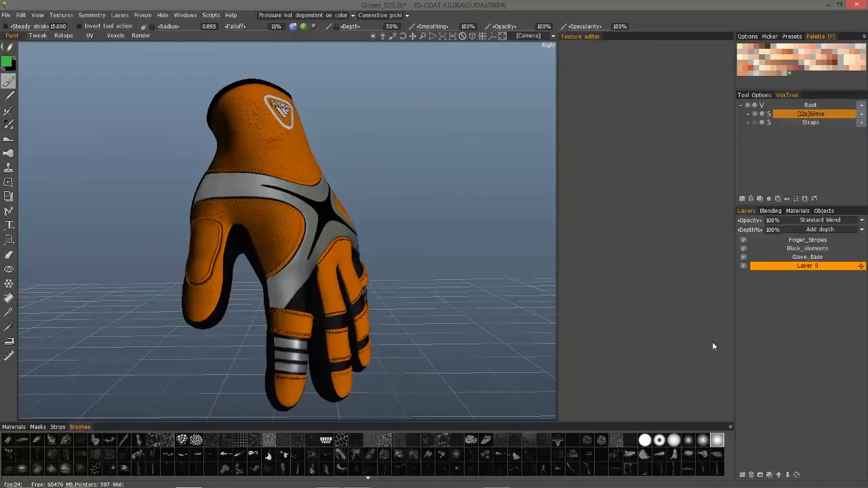
pyautogui.click(806, 240)
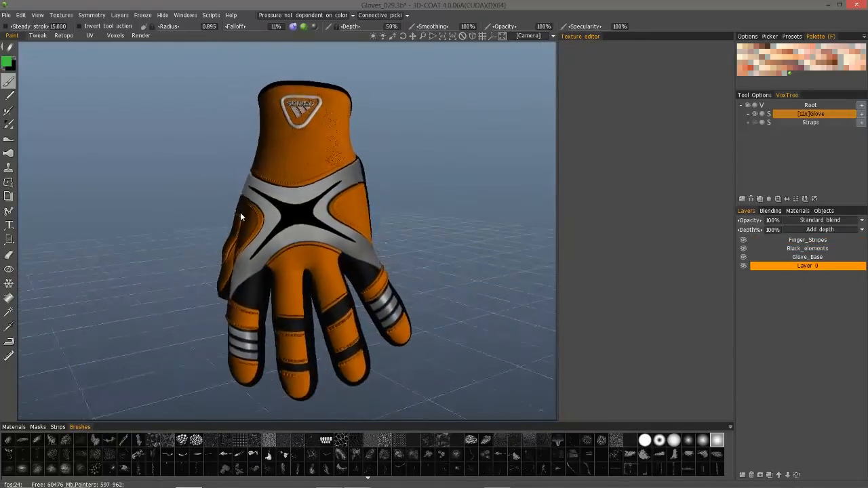
pyautogui.click(825, 212)
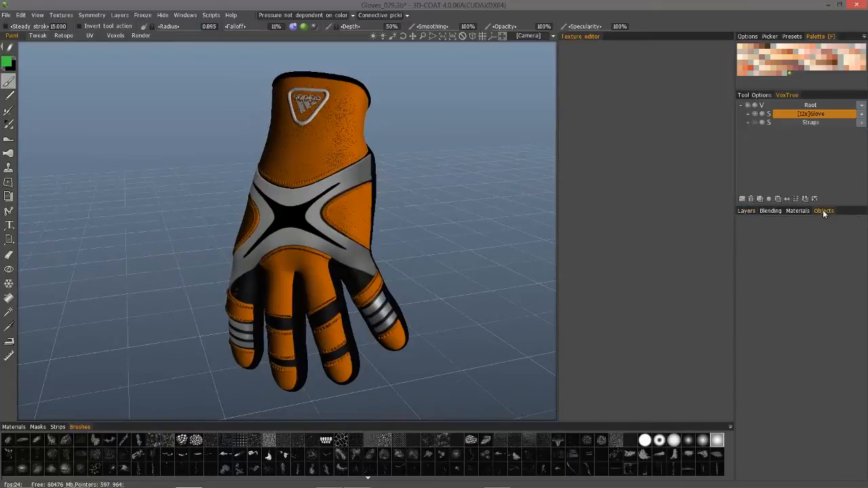
pyautogui.moveTo(315, 233)
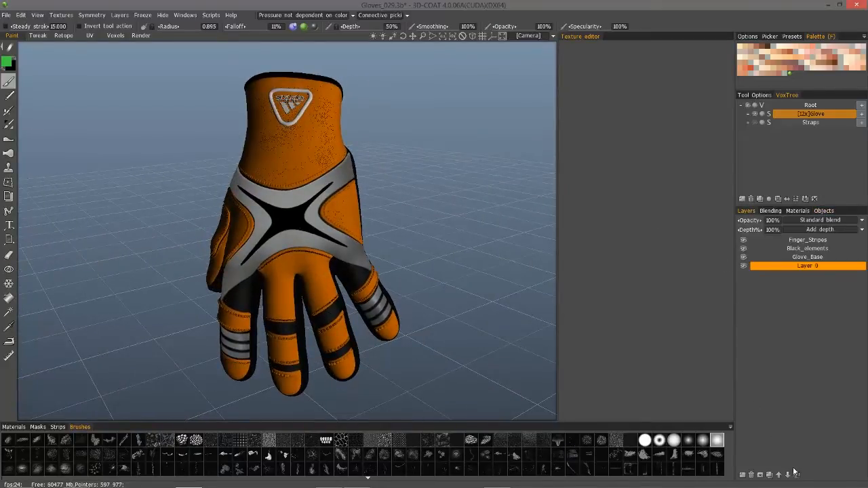
pyautogui.moveTo(797, 474)
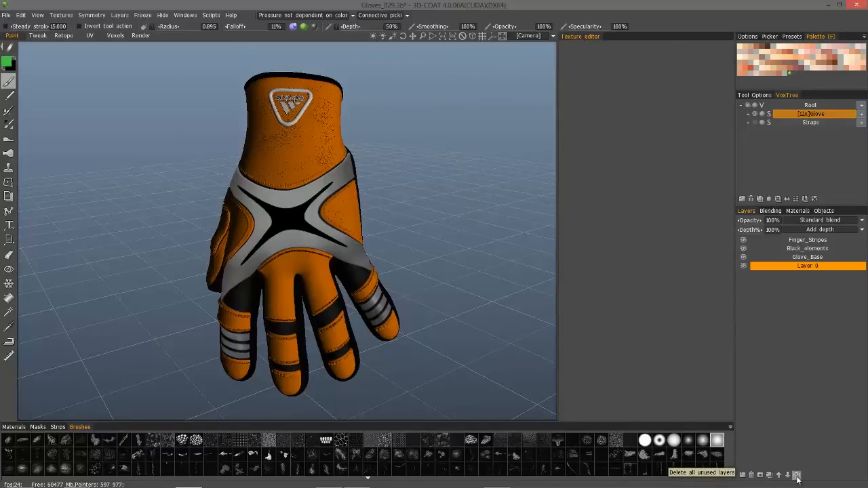
pyautogui.moveTo(143, 63)
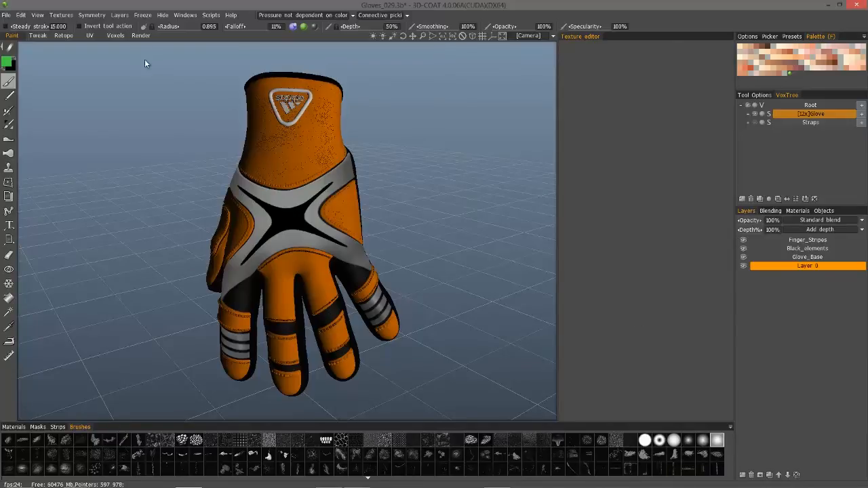
pyautogui.click(62, 36)
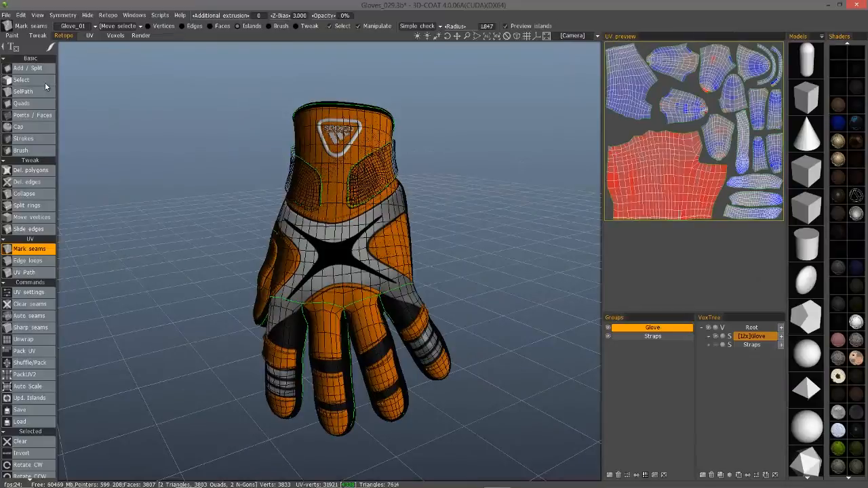